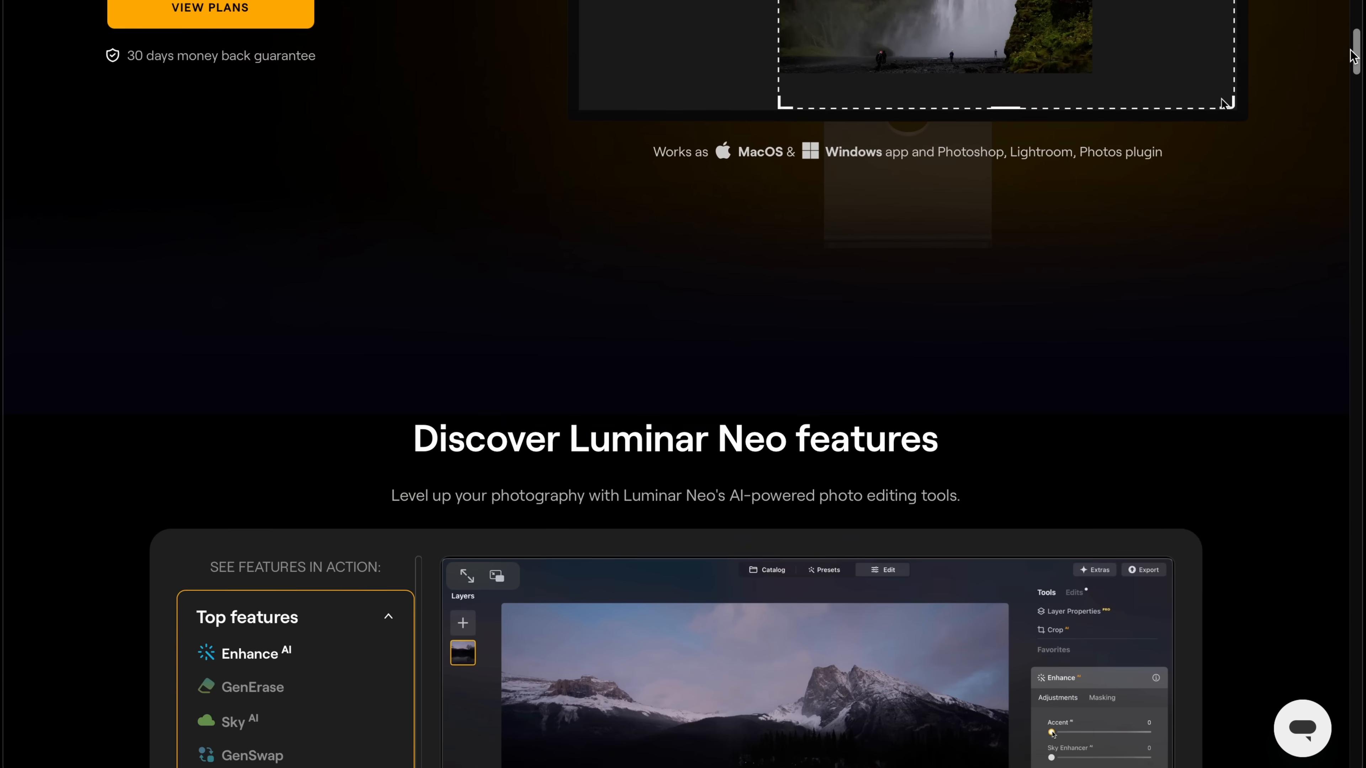
scroll("down", 3)
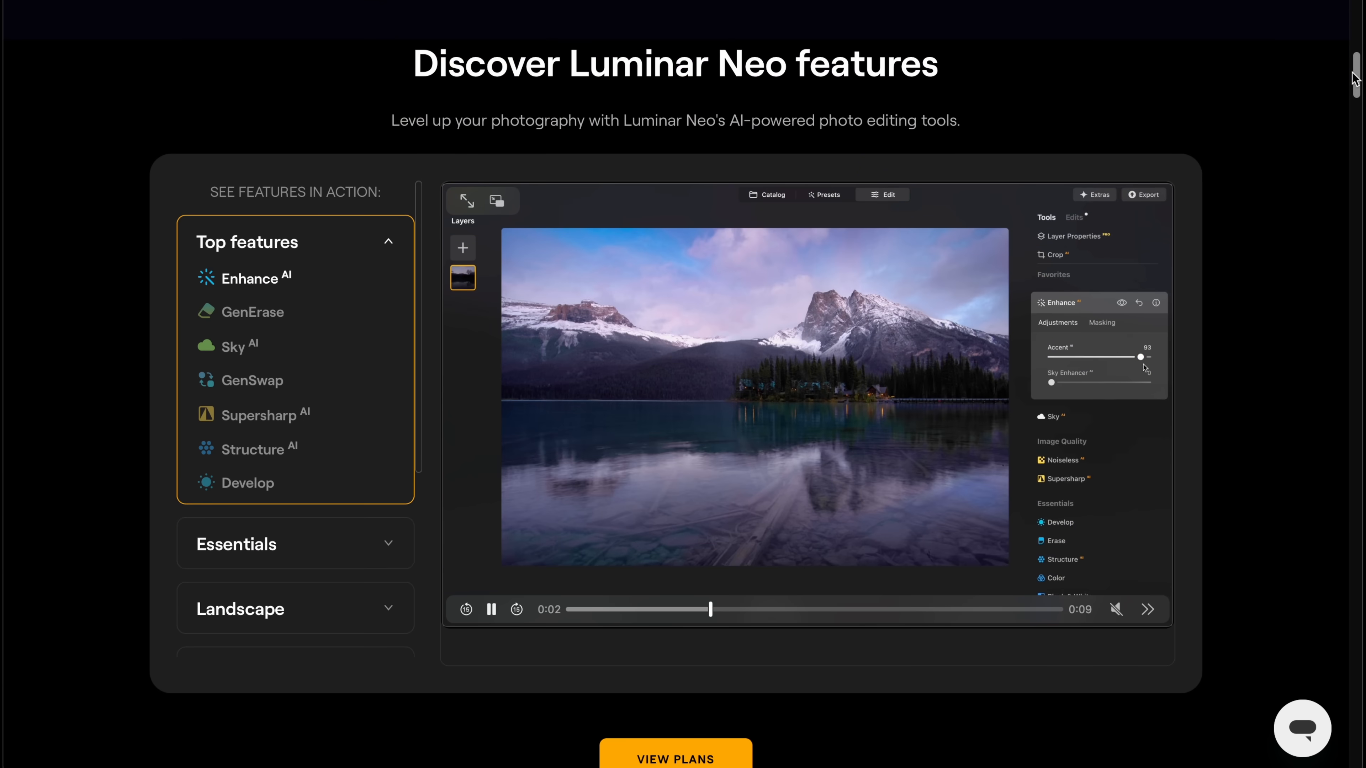
scroll("down", 3)
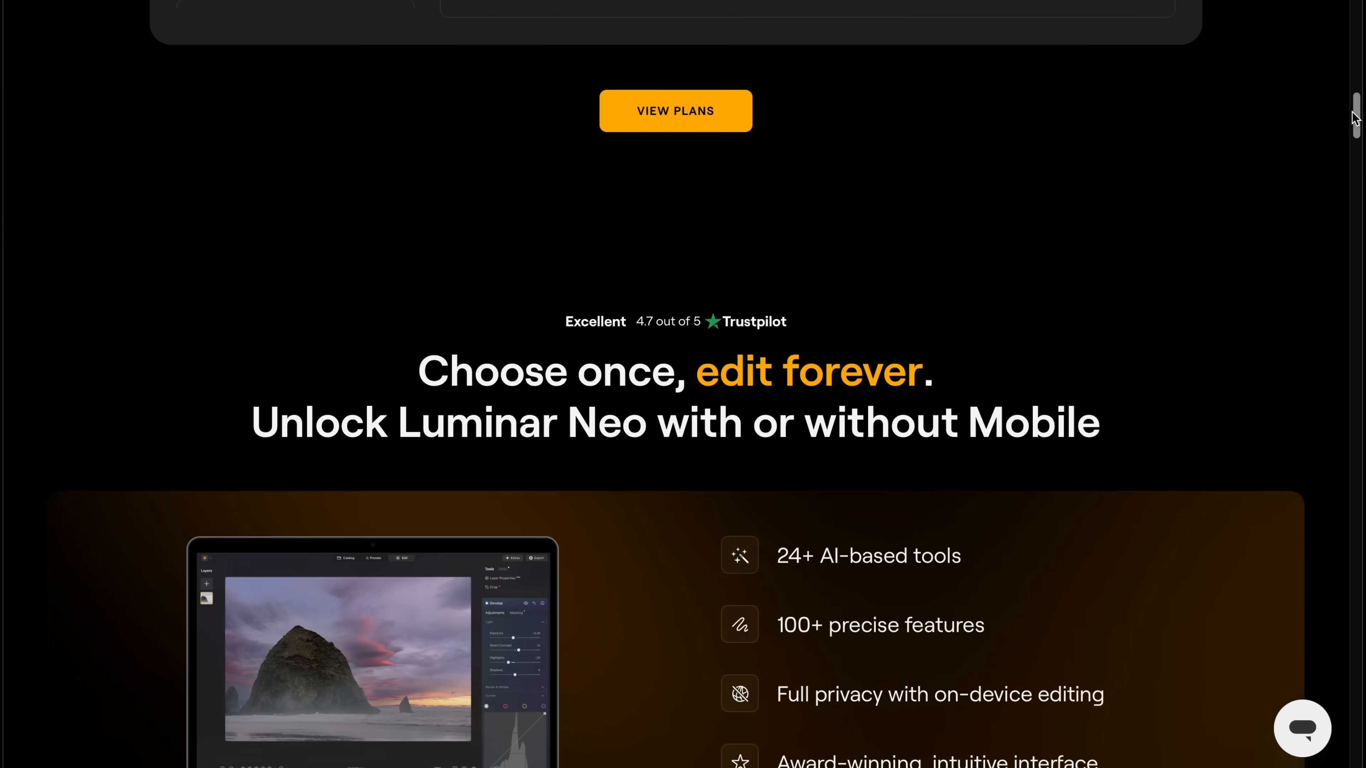